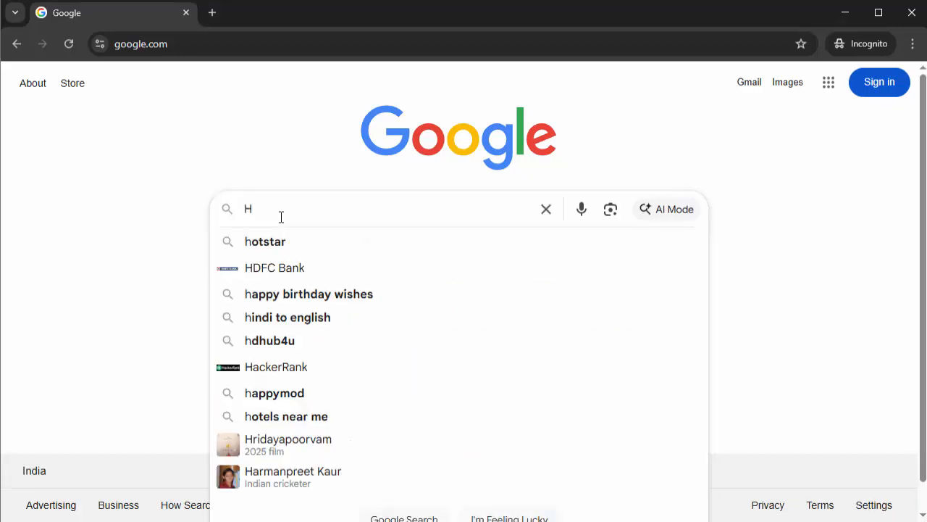
- Search Google for 'hostinger' and open the Hostinger Black Friday homepage
text(osti)
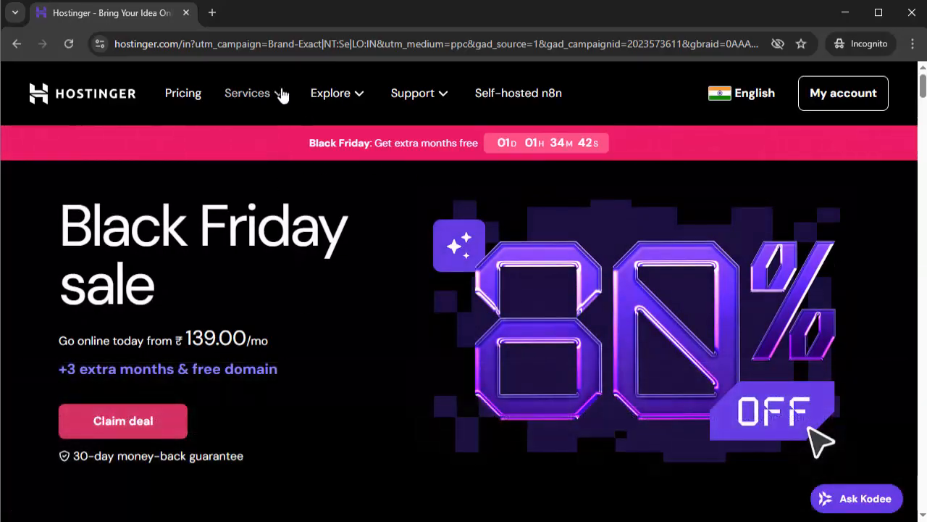
- Go to Hostinger's VPS hosting page and scroll to the KVM 1–8 plan cards
click(246, 93)
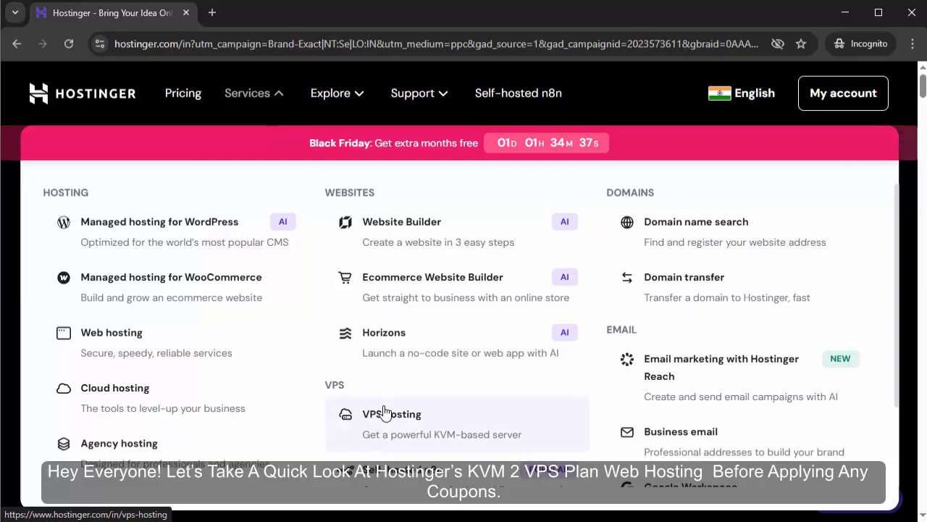
click(391, 413)
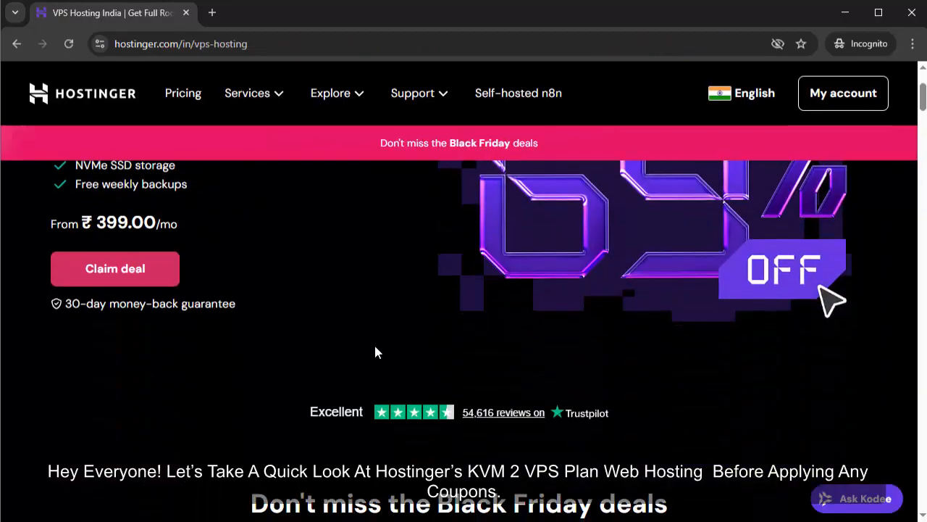
scroll(down, 3)
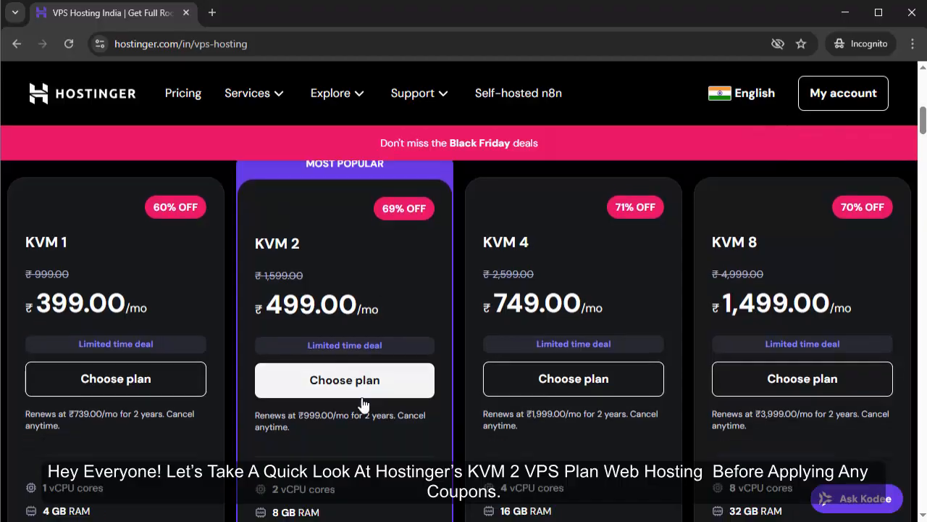
- Choose the KVM 2 plan, then head to websitedesignpro.in
click(344, 379)
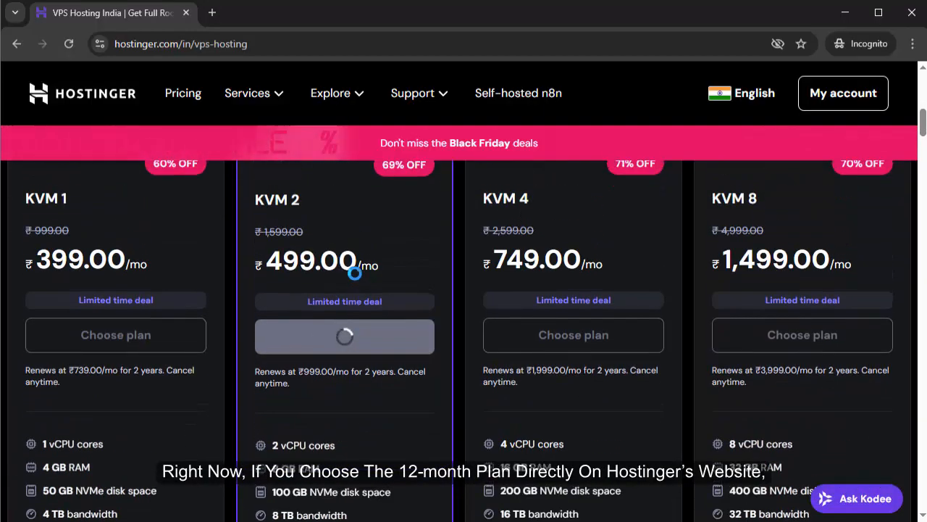
click(344, 335)
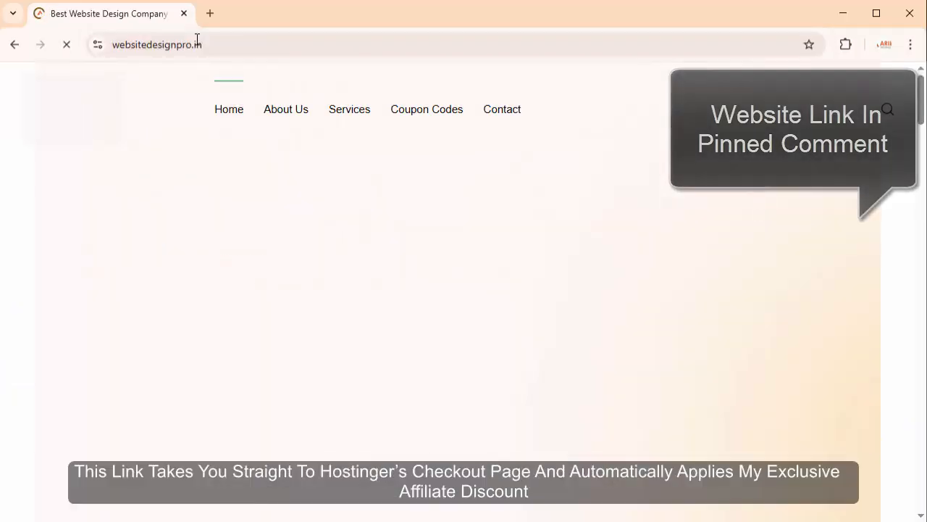
- Redeem the KVM 2 hosting coupon from websitedesignpro.in's Coupon Codes page
click(427, 109)
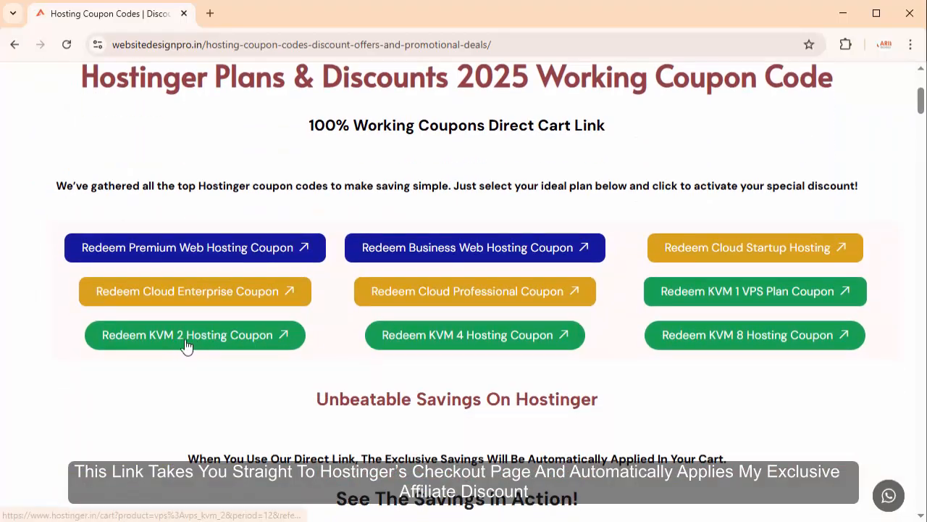
click(187, 334)
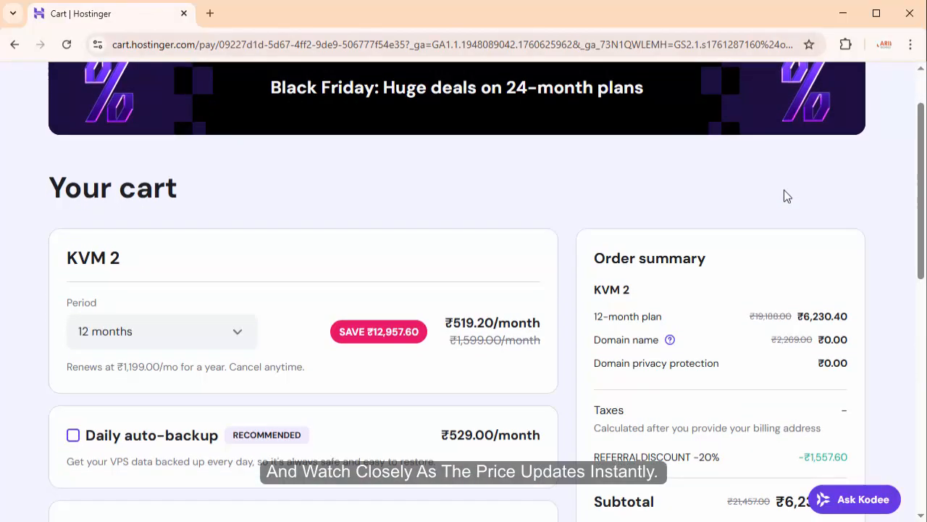
- Review the ₹6,230.40 order summary, then open a new blank browser tab
scroll(down, 3)
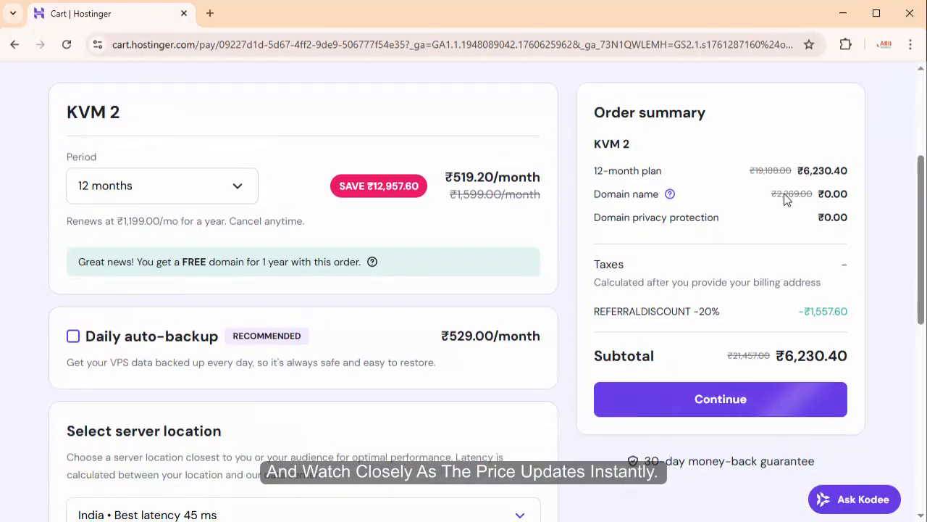
mouse_move(797, 362)
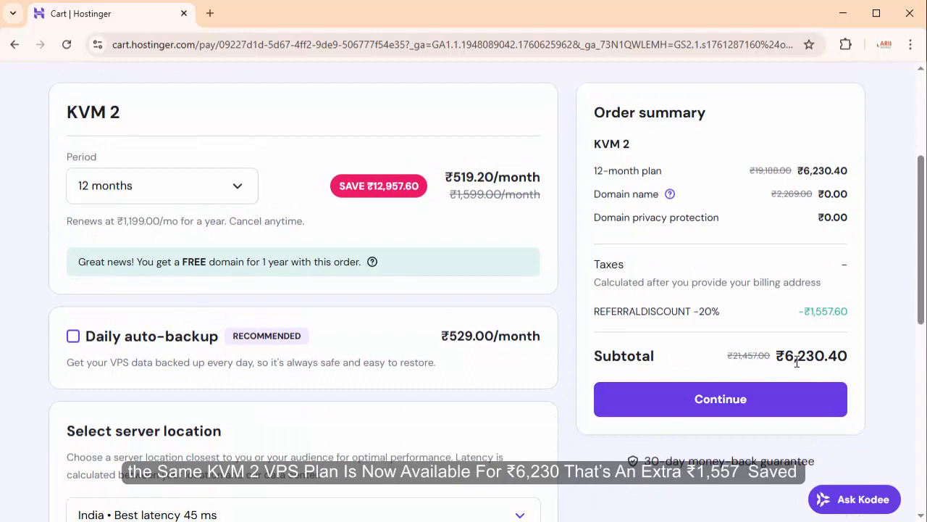
mouse_move(879, 347)
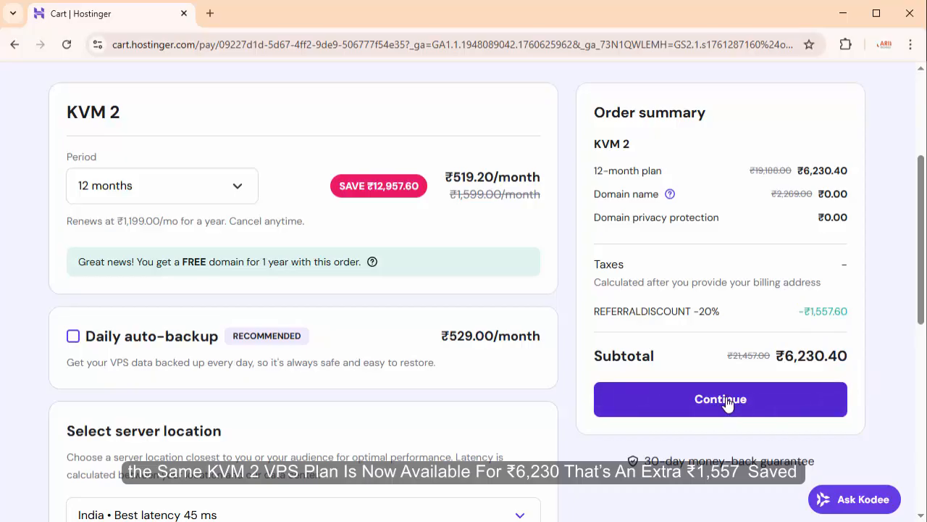
click(209, 13)
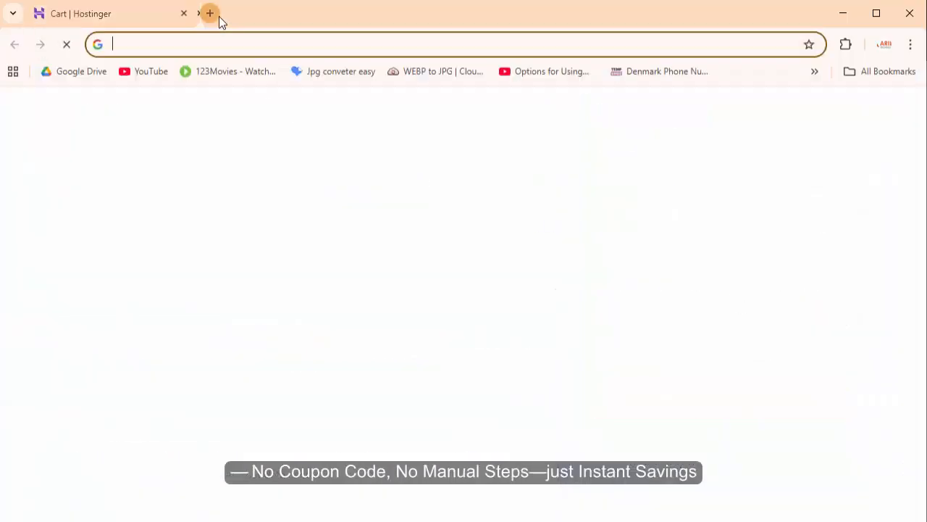
- Load websitedesignpro.in in the new tab and go to its Coupon Codes page
text(websitedesignpro.in)
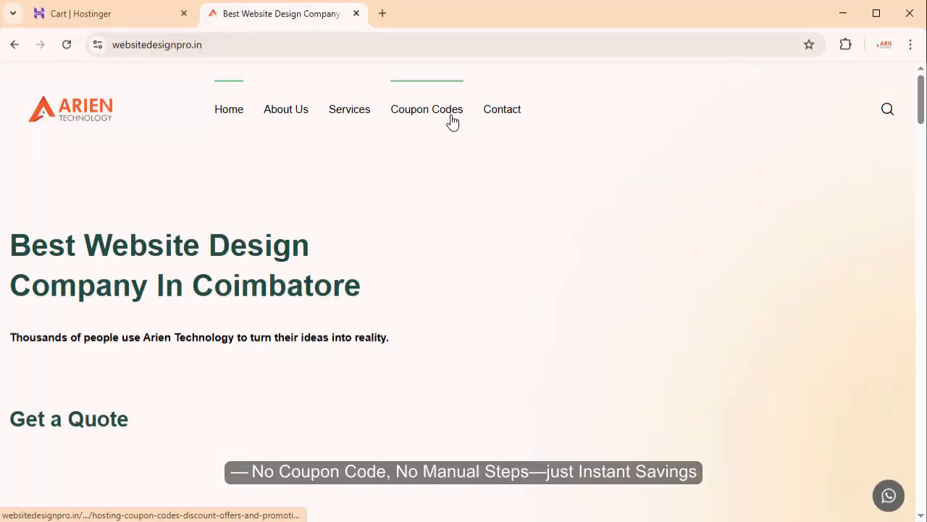
click(427, 108)
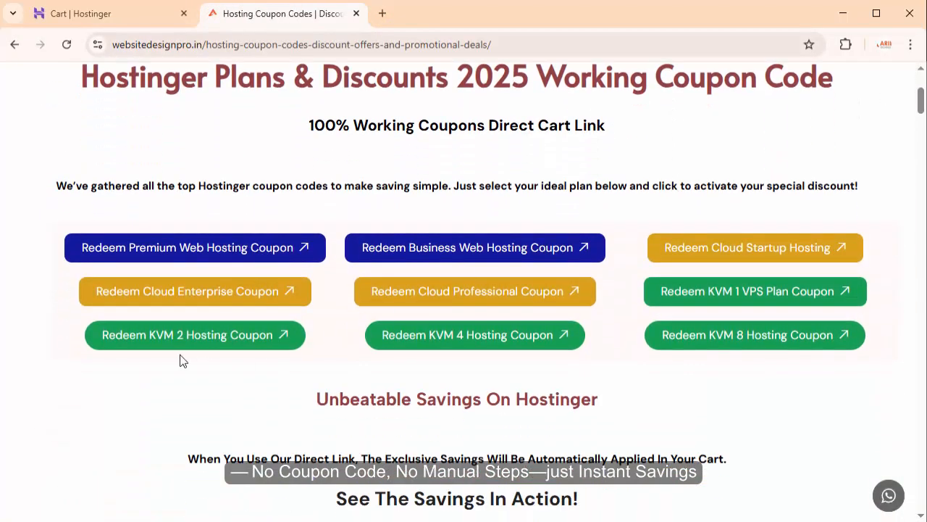